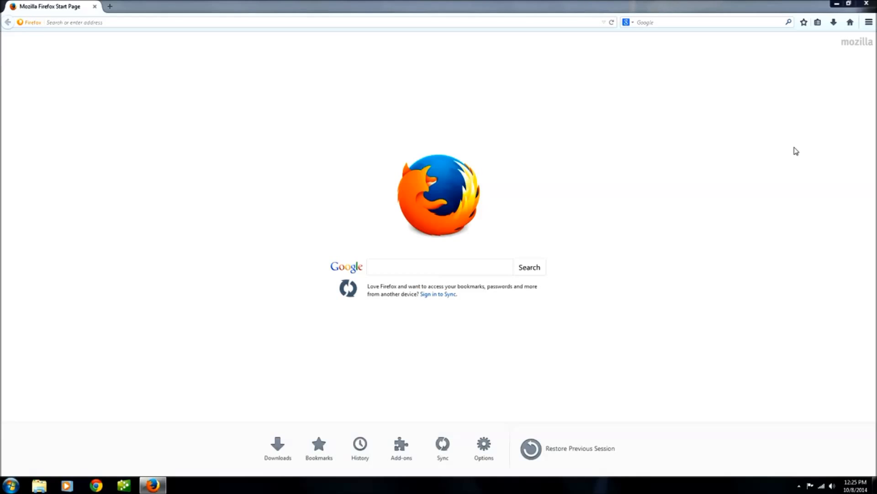
pyautogui.click(259, 23)
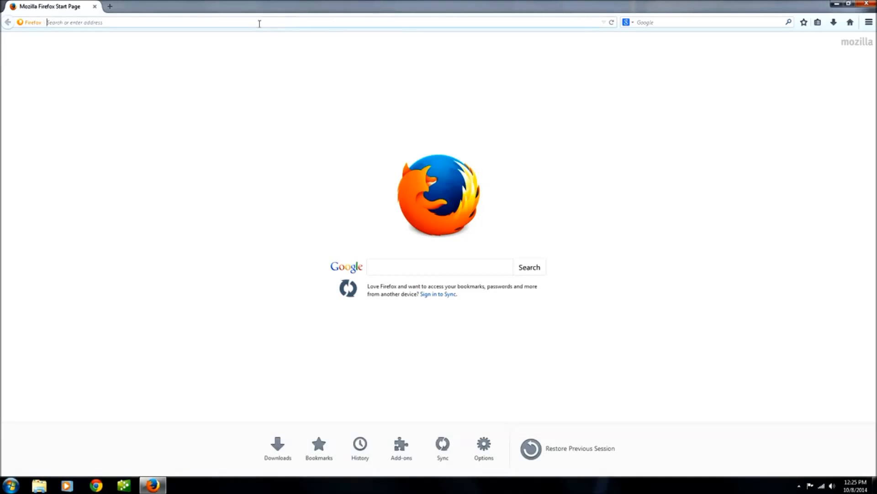
pyautogui.write('www.airdroid.com')
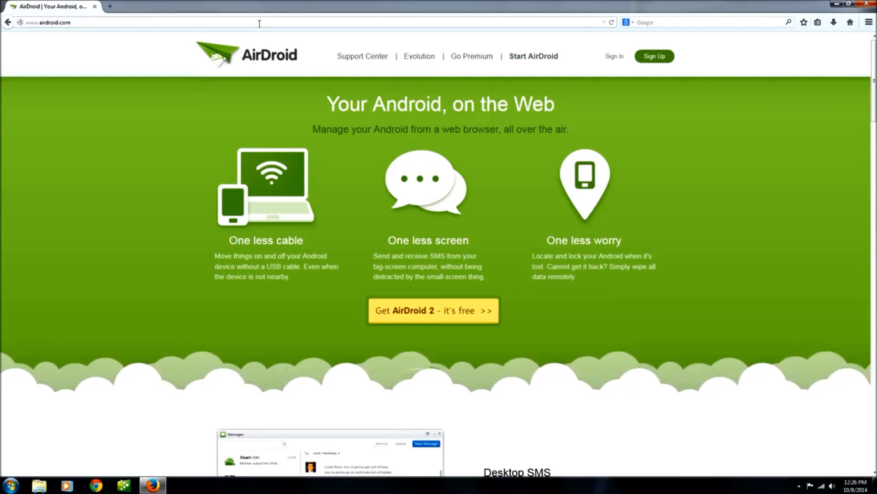
pyautogui.moveTo(377, 158)
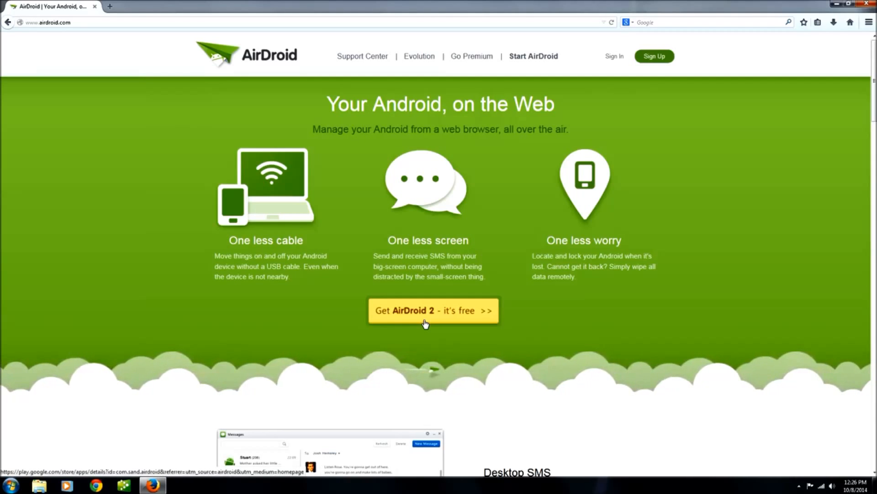
# Open the AirDroid Google Play listing, check install devices, and cancel the install.
pyautogui.click(434, 310)
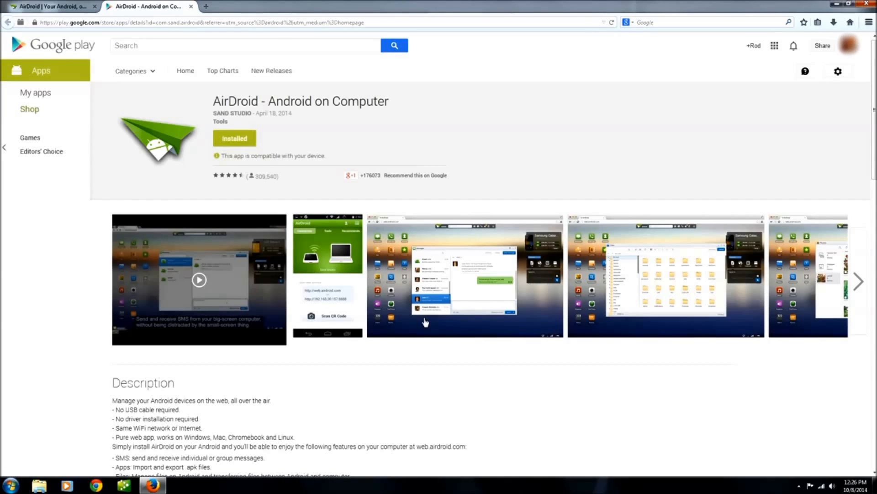
pyautogui.moveTo(328, 223)
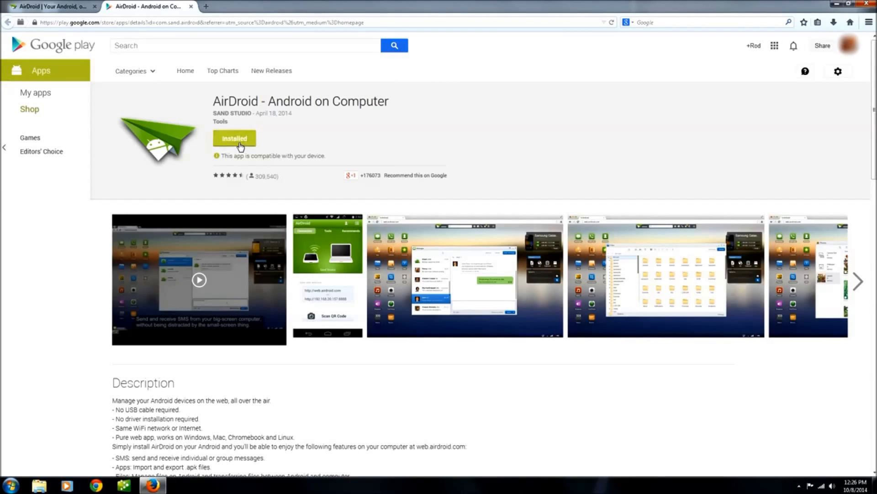
pyautogui.click(235, 138)
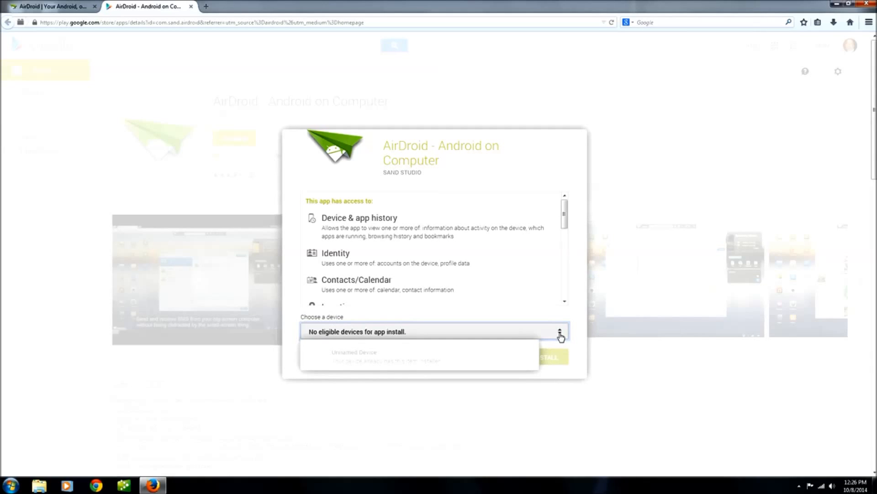
pyautogui.click(560, 331)
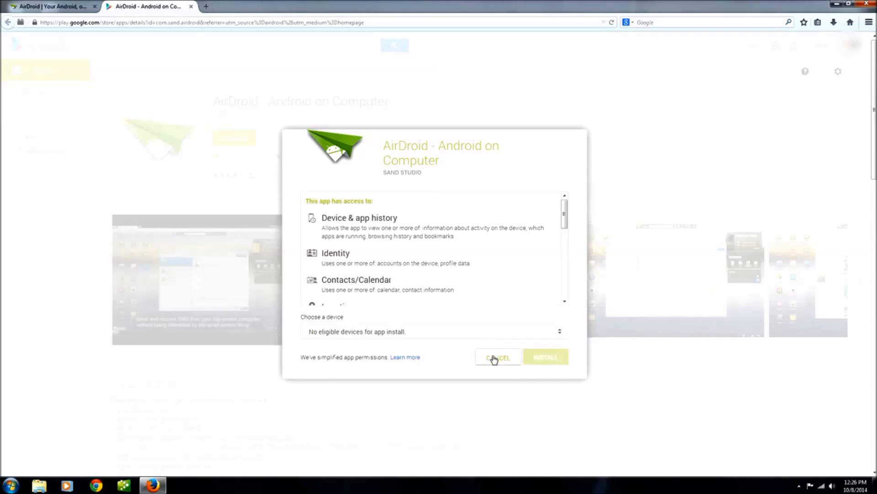
pyautogui.click(498, 357)
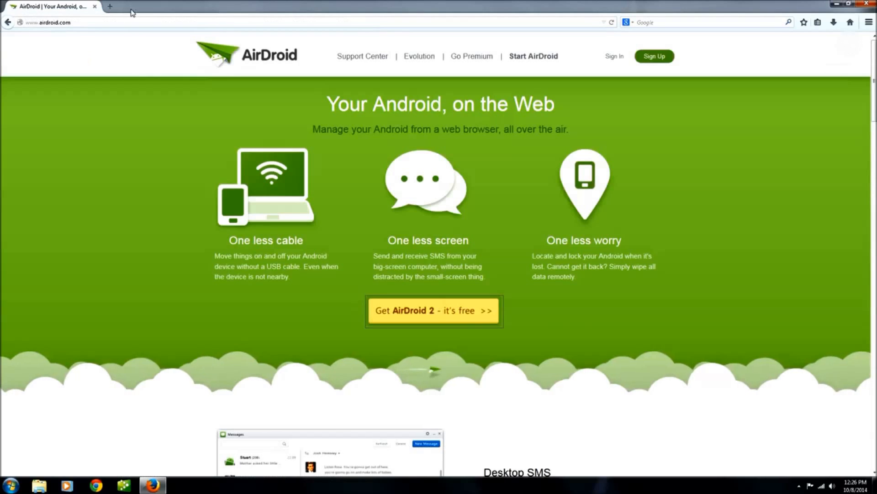
pyautogui.click(50, 22)
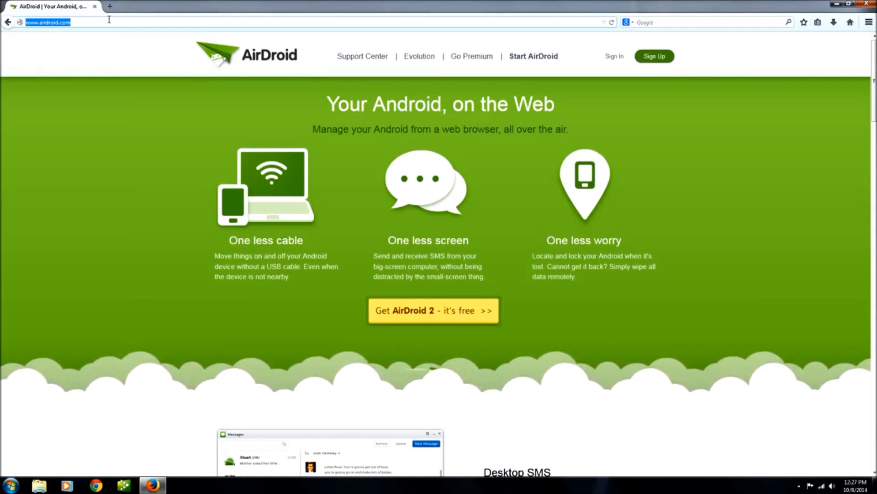
pyautogui.click(80, 22)
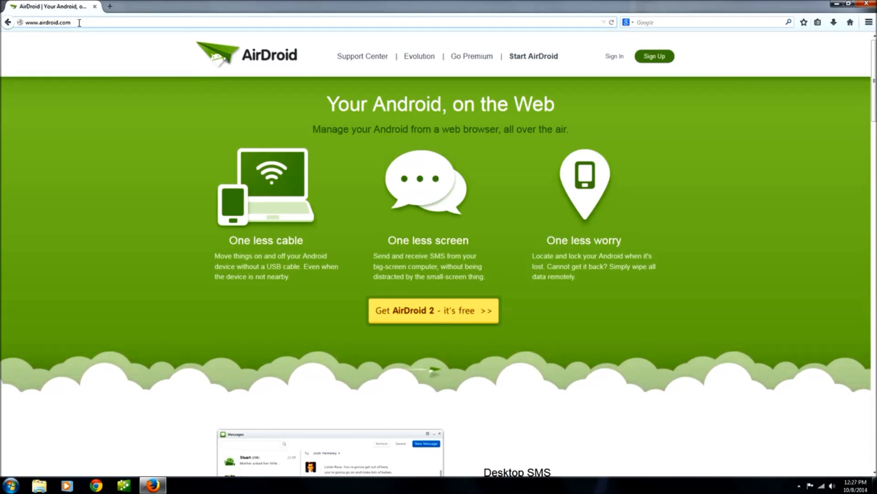
pyautogui.click(63, 22)
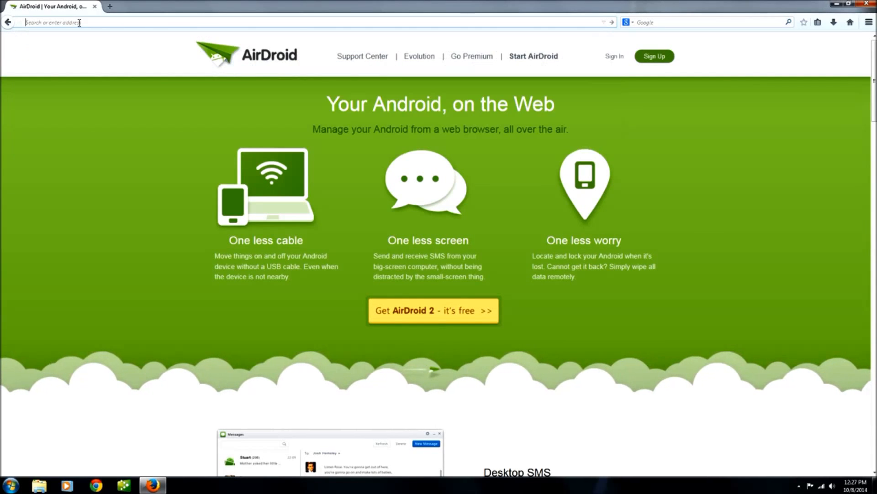
pyautogui.write('http://')
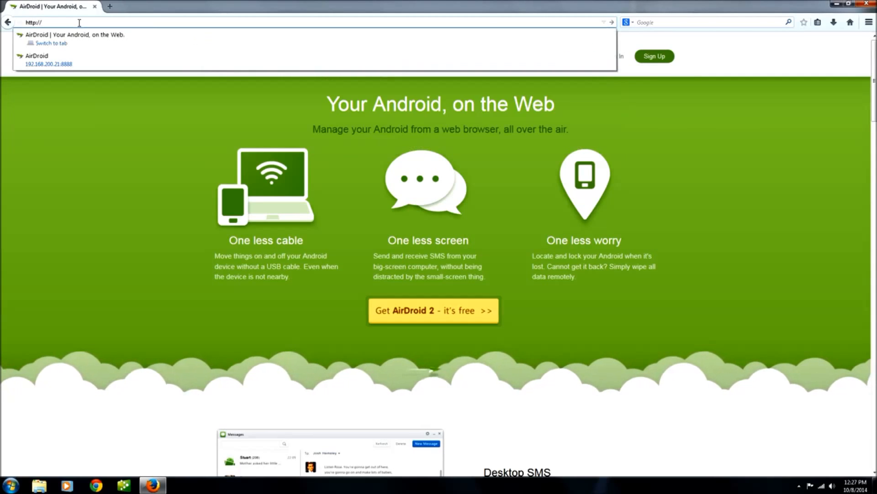
pyautogui.write('192.168.200.21/')
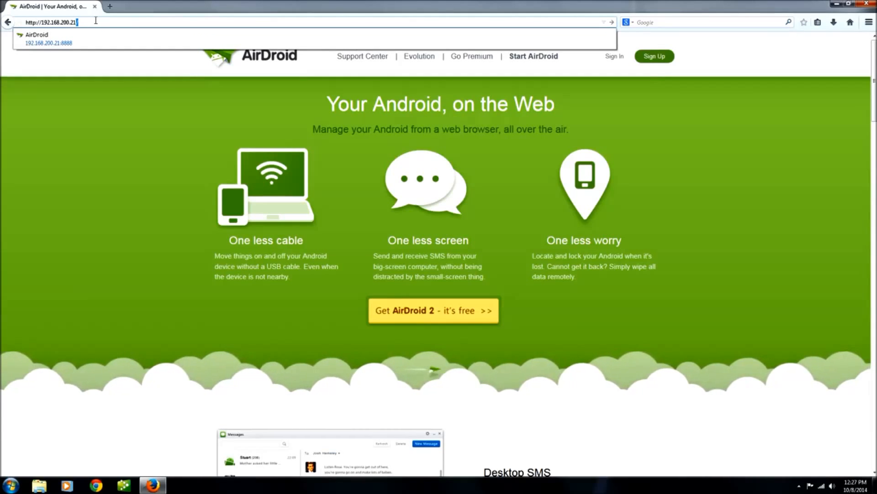
pyautogui.write(':8888')
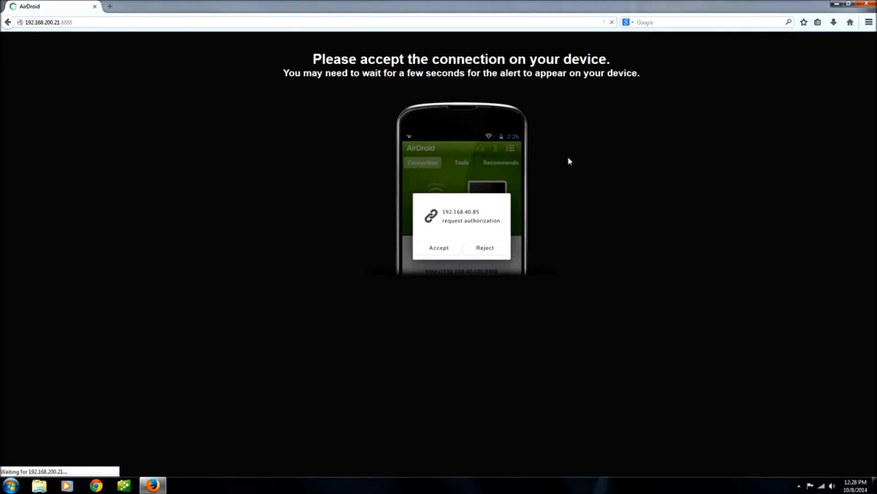
pyautogui.moveTo(438, 258)
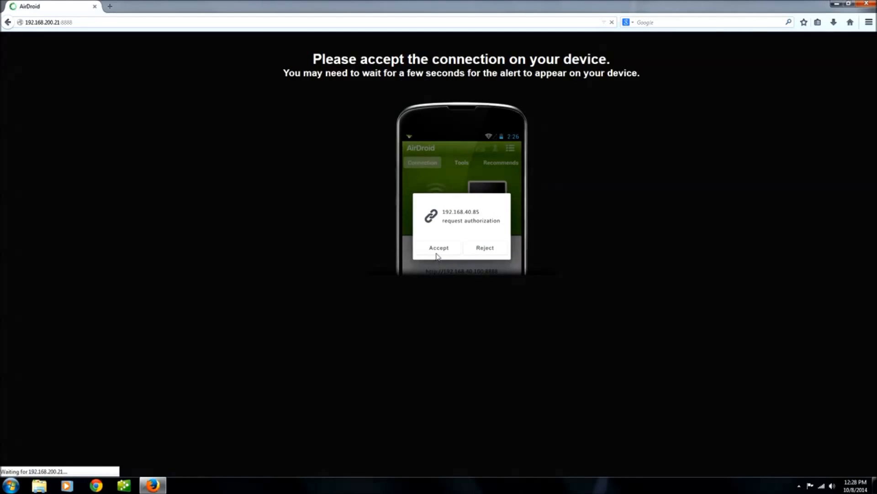
pyautogui.moveTo(441, 322)
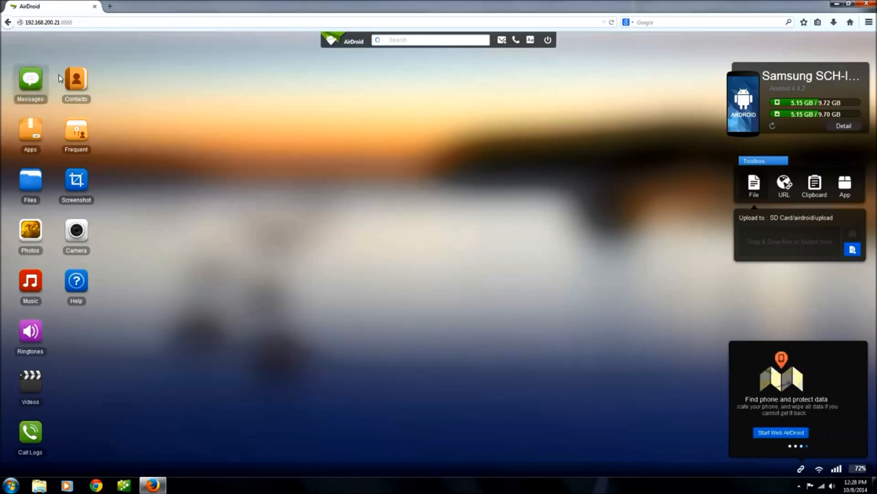
pyautogui.moveTo(80, 82)
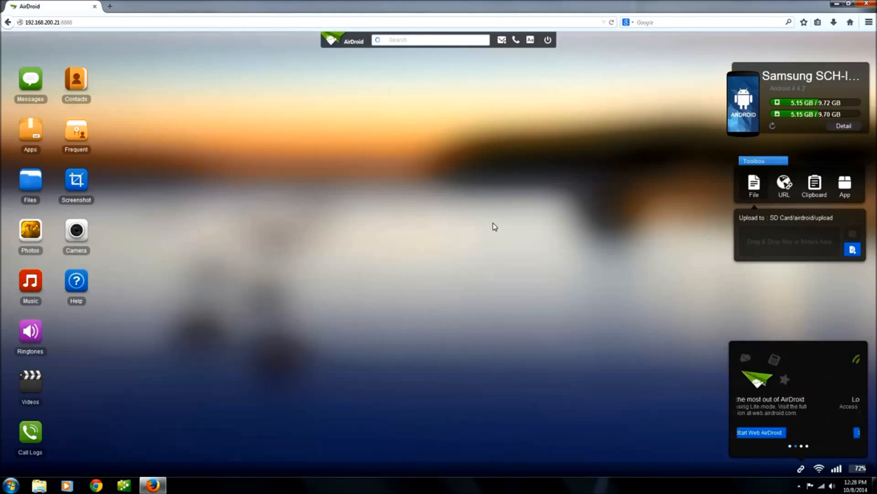
# Open the Apps window to list the phone's user apps like Anywhere, Twitter, Lookout.
pyautogui.click(30, 132)
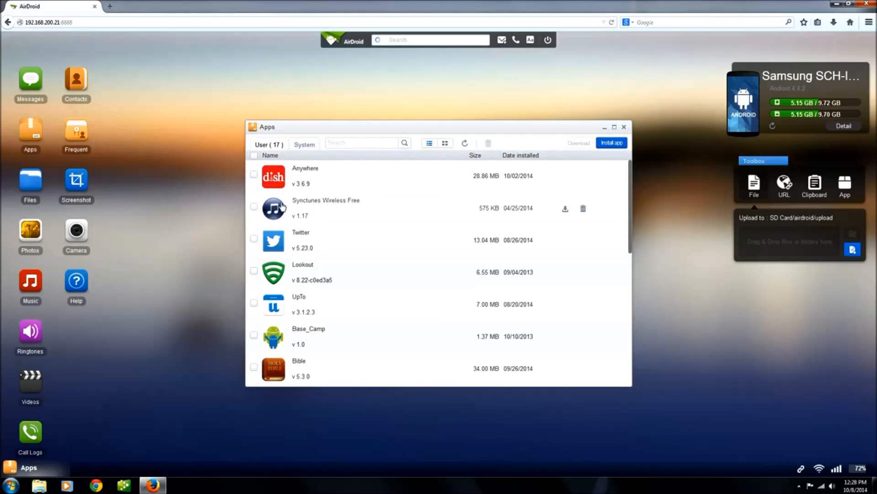
pyautogui.moveTo(288, 247)
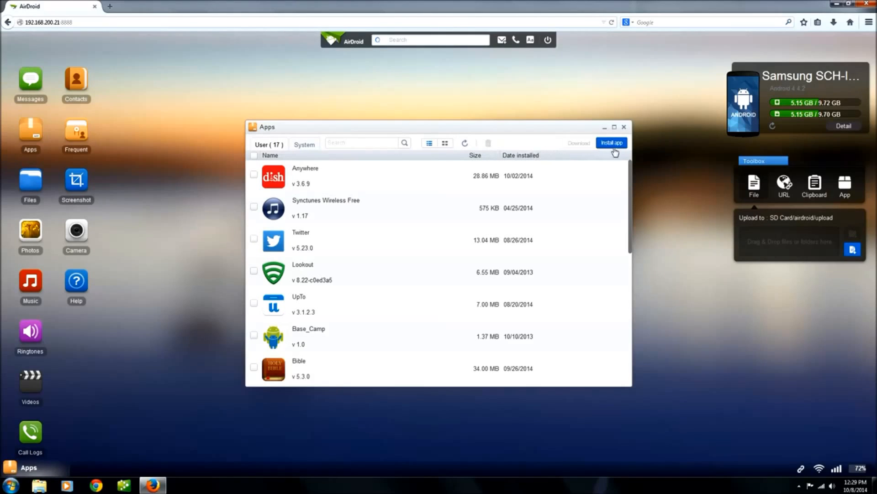
pyautogui.moveTo(624, 129)
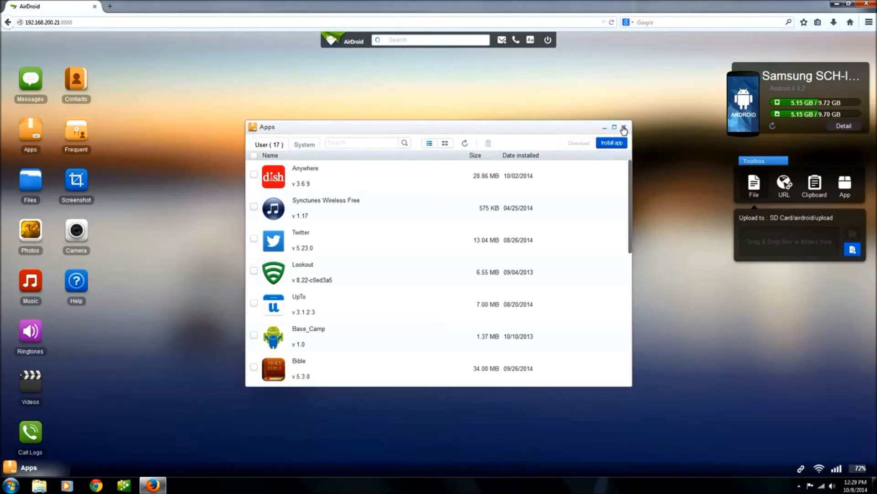
# Close the Apps window and open Photos showing Camera, Facebook and Download albums.
pyautogui.click(625, 129)
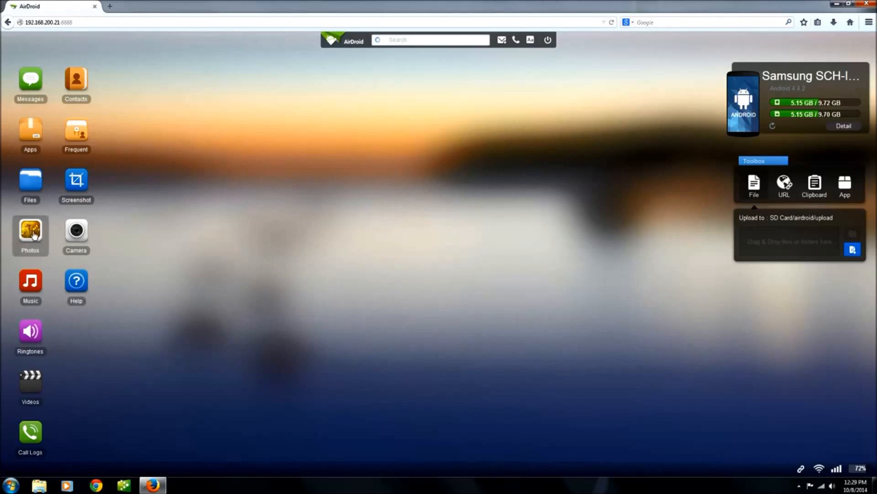
pyautogui.moveTo(30, 233)
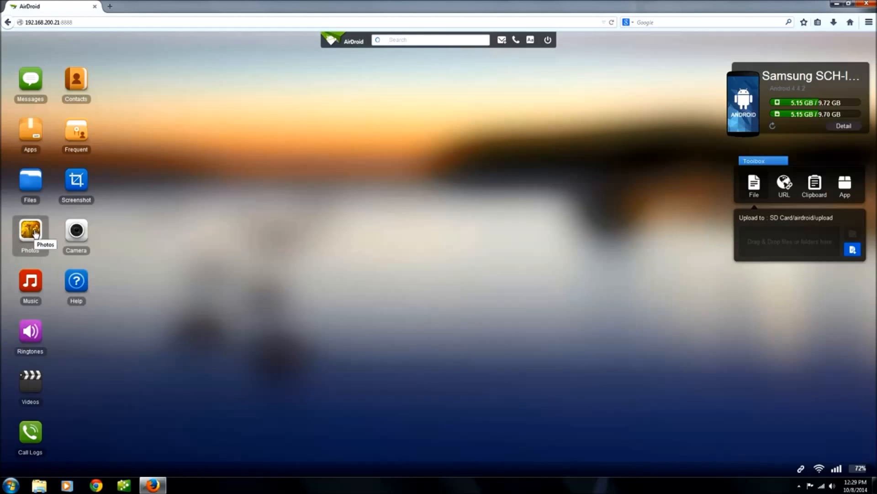
pyautogui.click(30, 231)
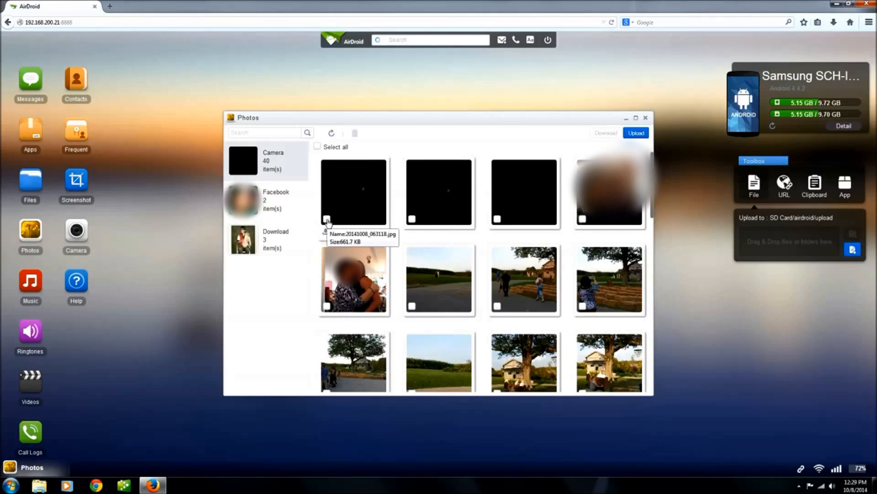
pyautogui.moveTo(438, 204)
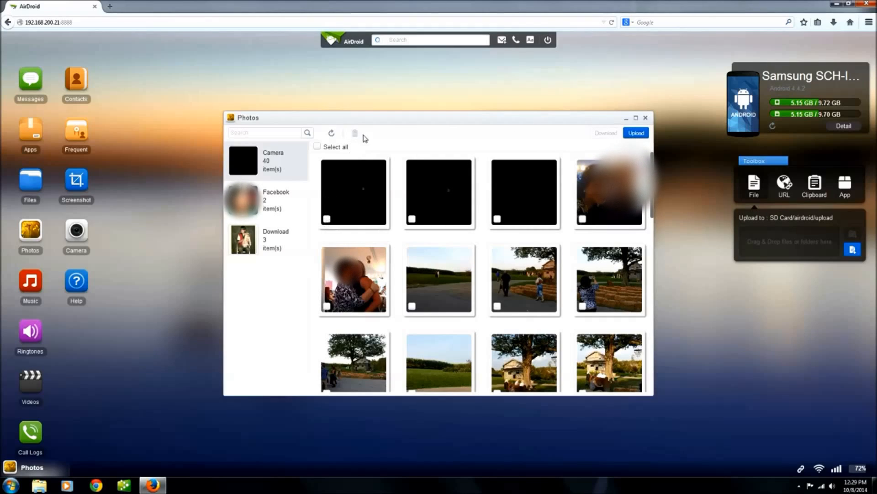
# Close the Photos window with its X button.
pyautogui.click(647, 117)
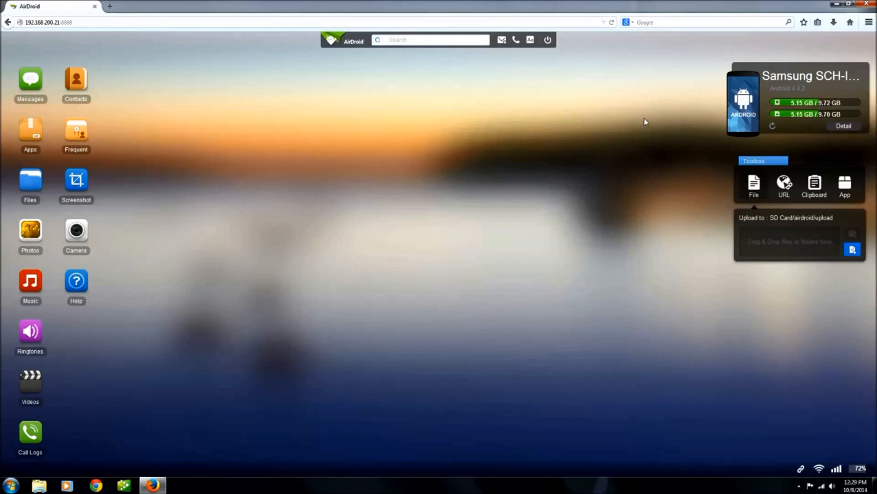
pyautogui.moveTo(31, 283)
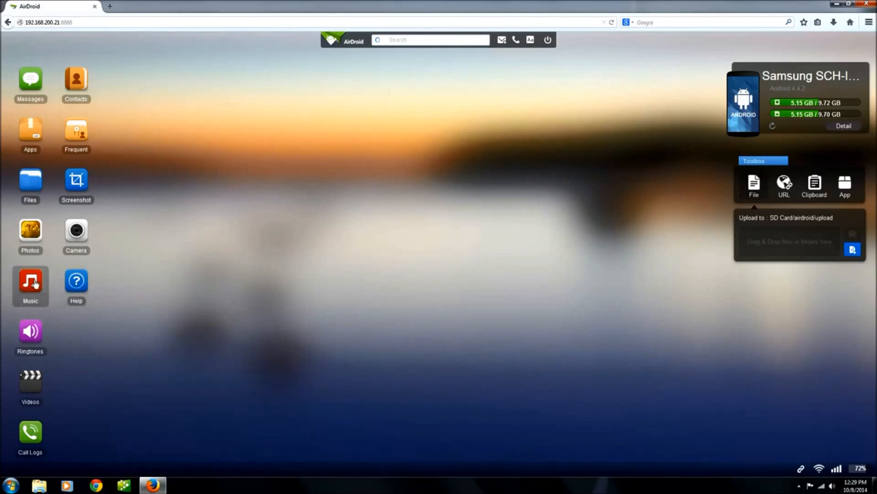
pyautogui.moveTo(30, 283)
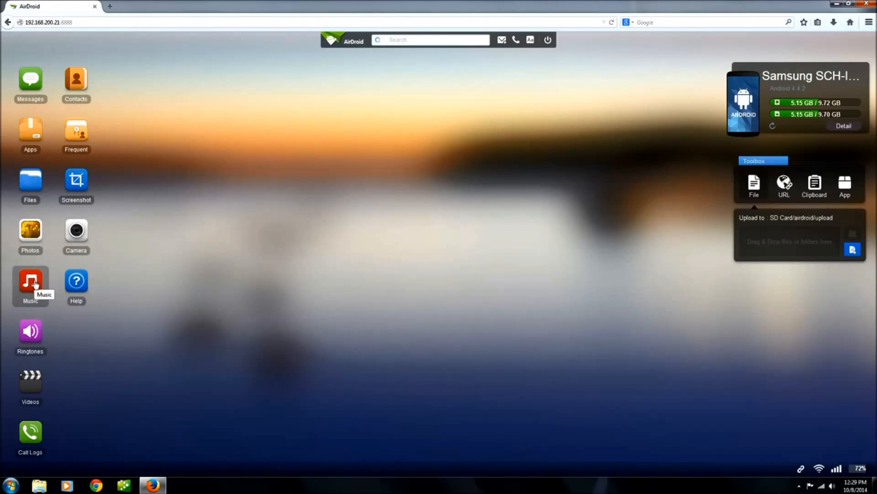
pyautogui.moveTo(43, 410)
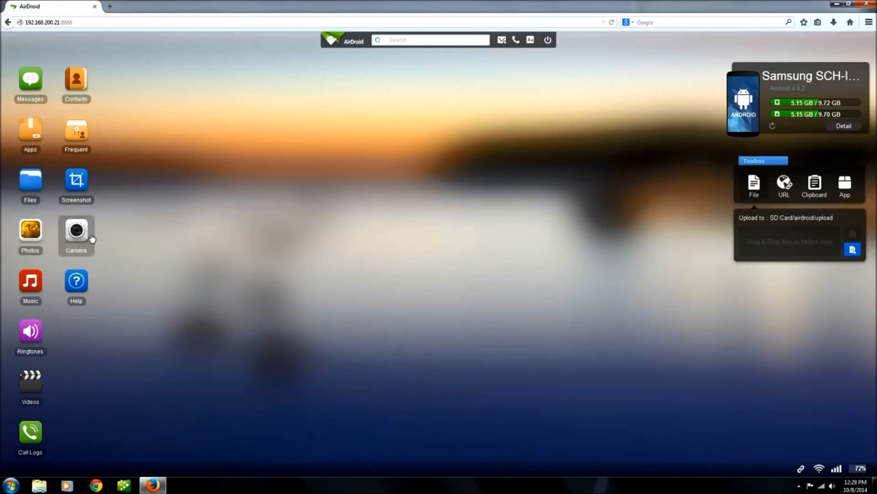
pyautogui.moveTo(85, 237)
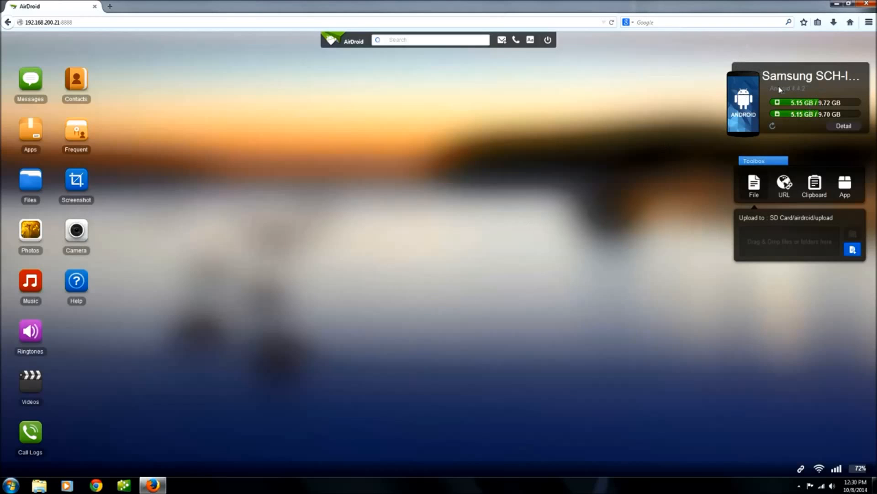
pyautogui.moveTo(823, 82)
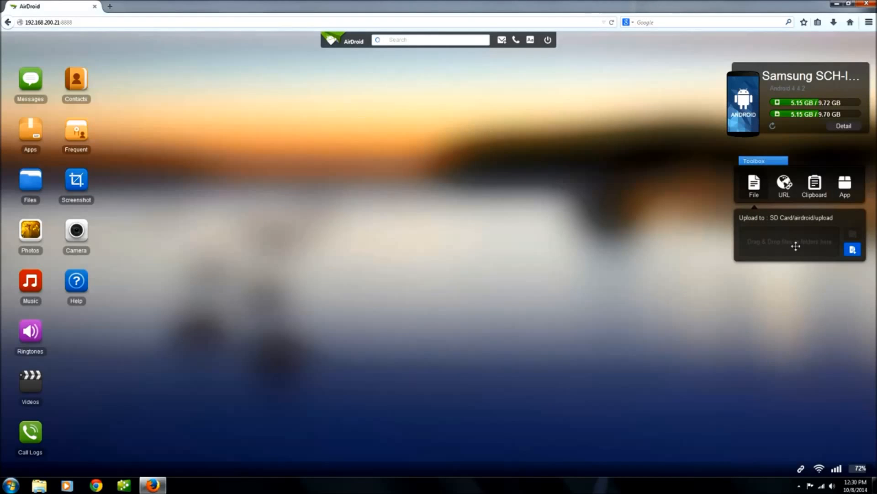
pyautogui.moveTo(237, 263)
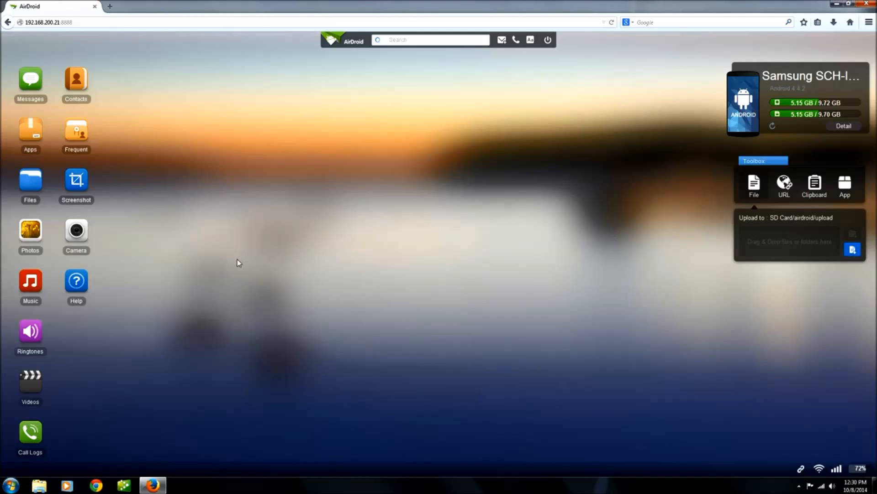
# Reopen Photos and start an upload to the Camera album.
pyautogui.click(30, 232)
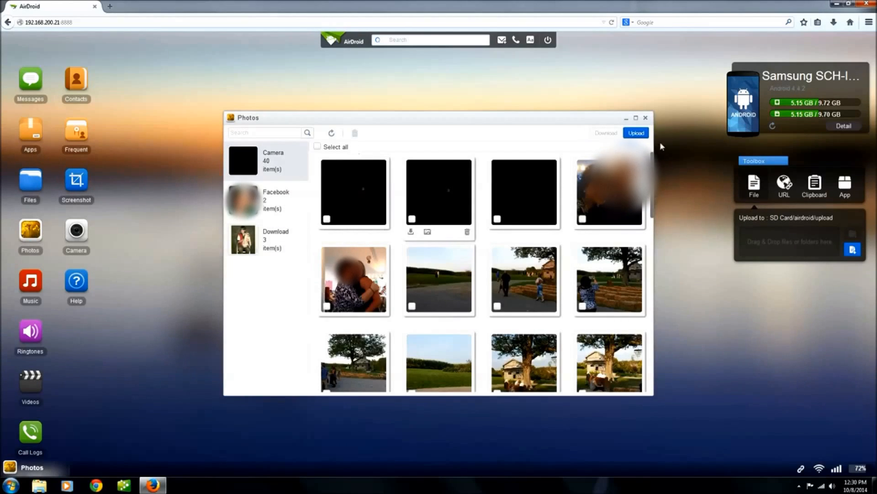
pyautogui.click(636, 133)
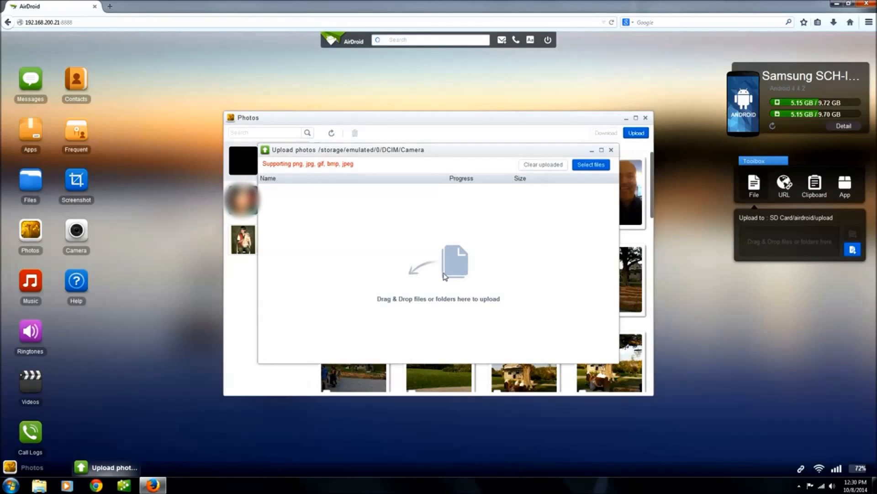
pyautogui.moveTo(449, 264)
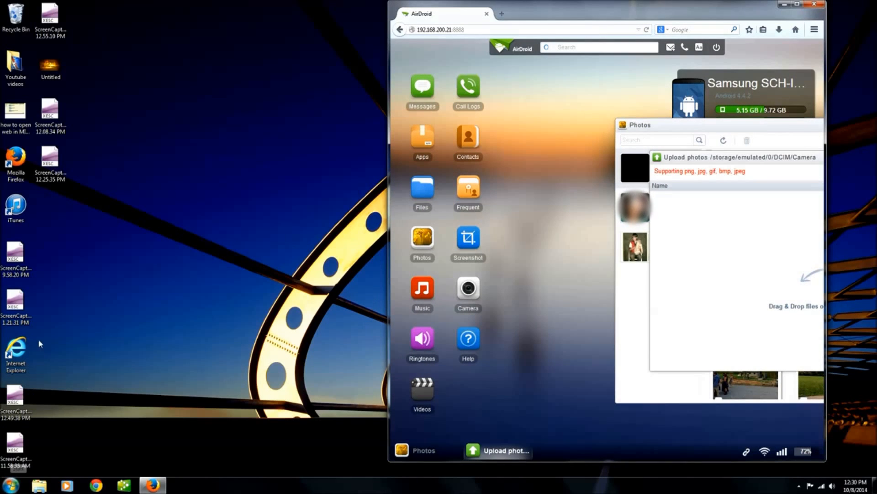
# Restore down the Firefox window to reveal the desktop icons.
pyautogui.click(16, 207)
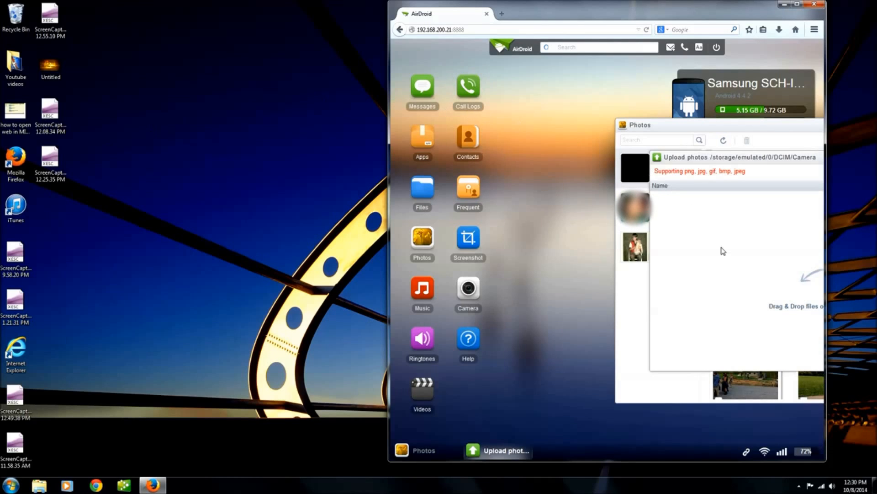
pyautogui.moveTo(722, 250)
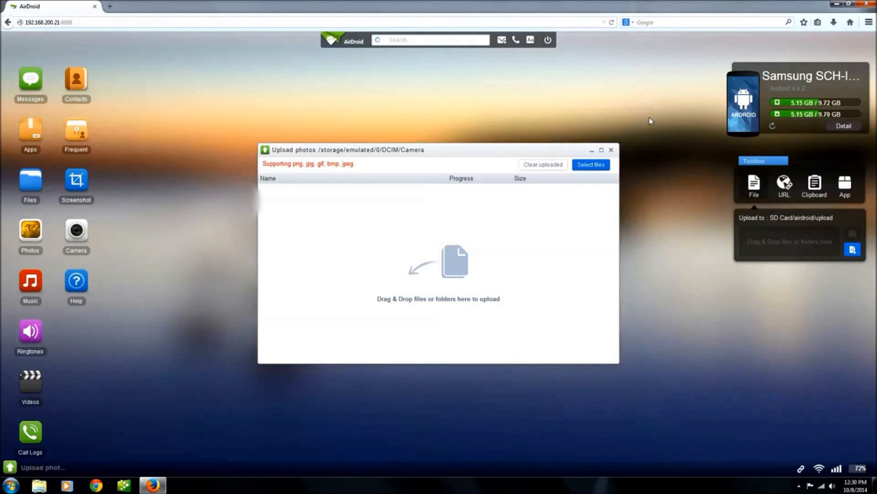
# Close the Upload photos window with its X button.
pyautogui.click(611, 150)
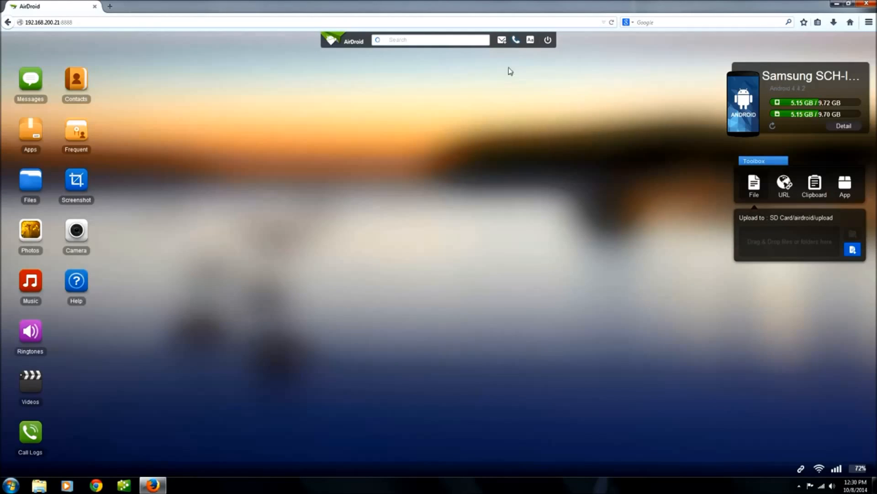
pyautogui.moveTo(294, 312)
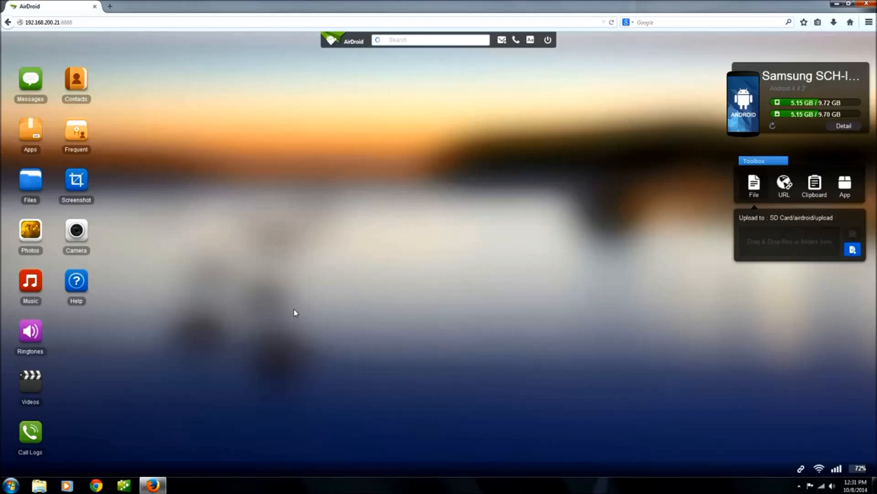